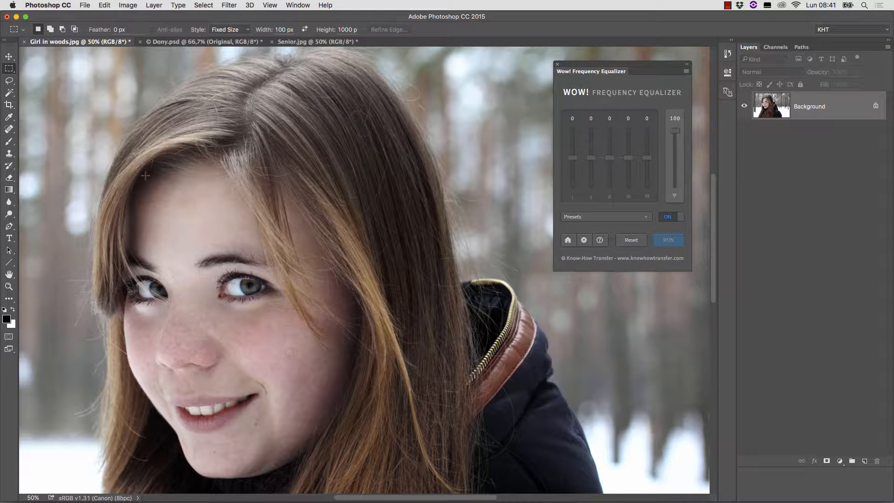
mouse_move(199, 256)
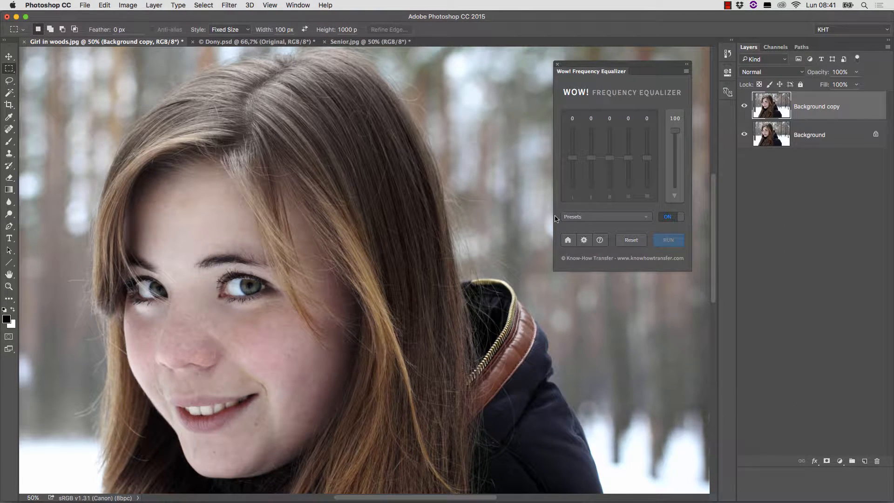
Apply the Wow preset from the Frequency Equalizer to the copy and toggle it on/off to compare
click(607, 216)
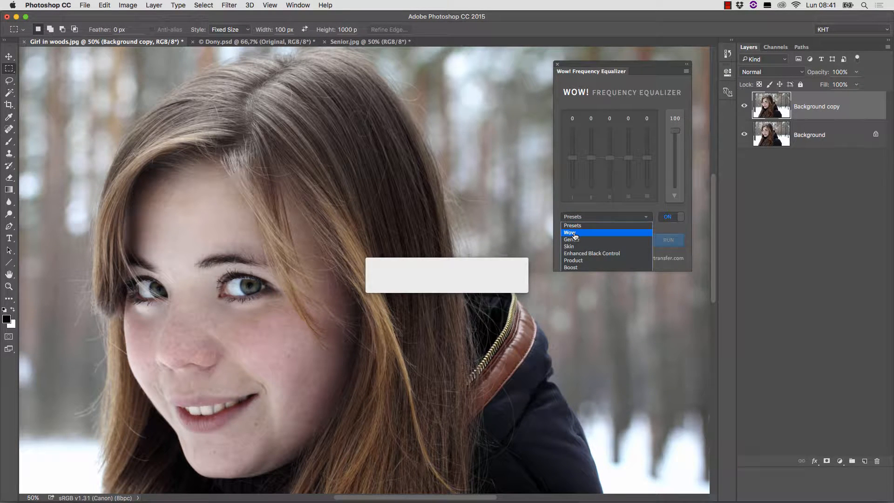
click(570, 233)
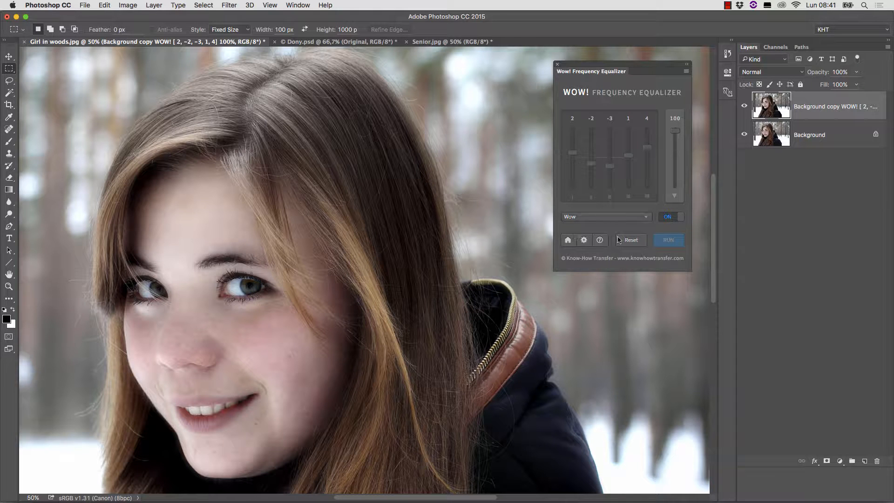
click(671, 217)
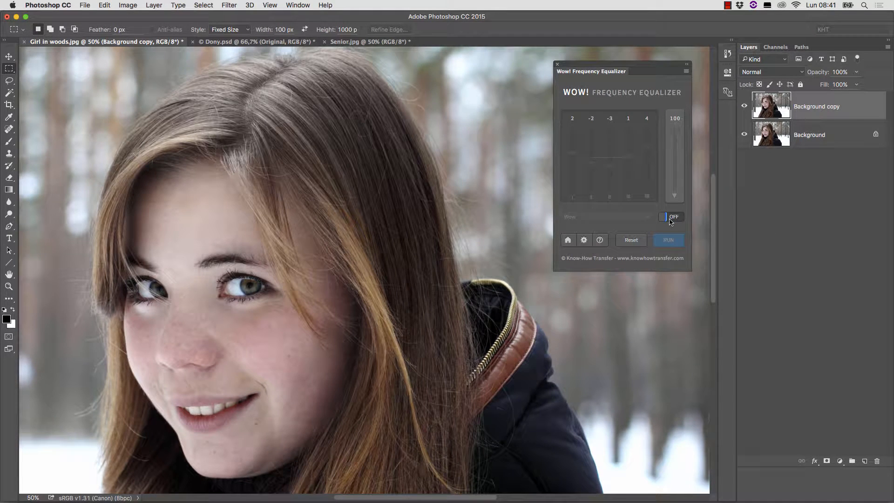
click(671, 216)
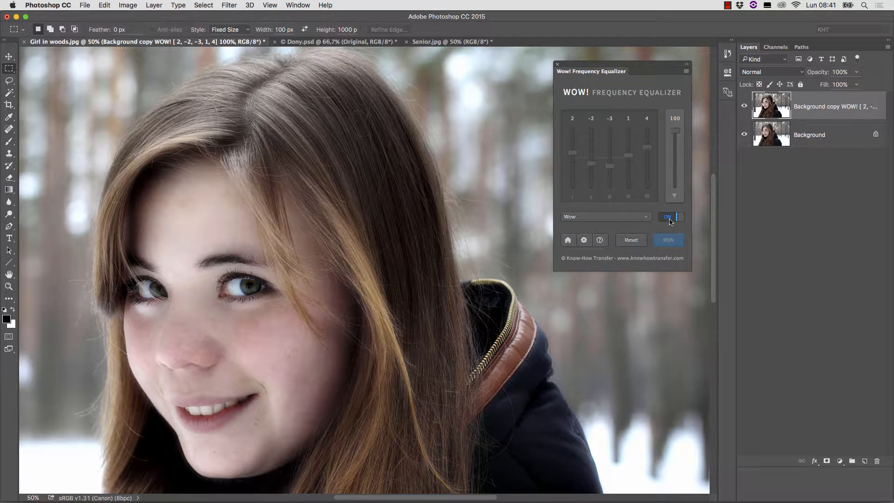
click(671, 217)
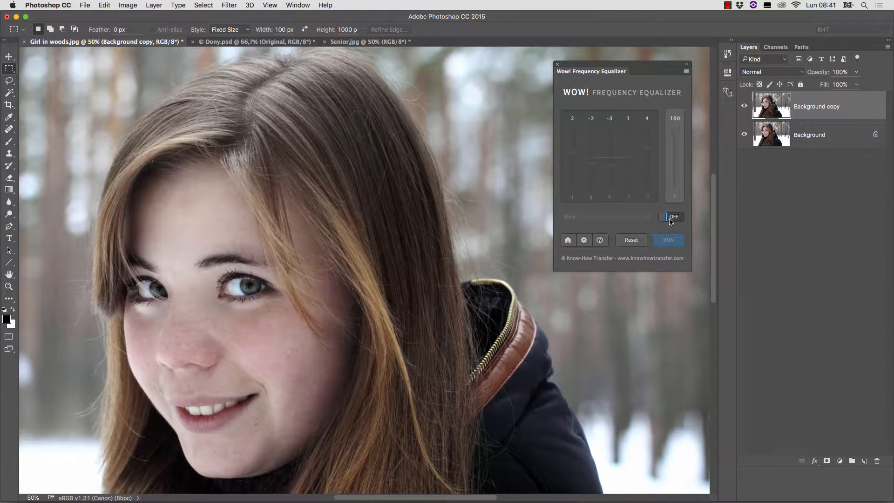
click(671, 216)
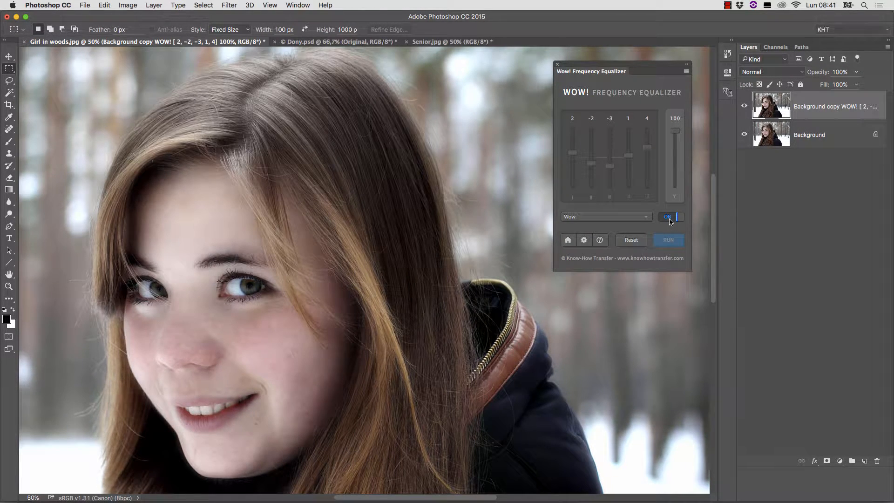
Swap the Wow preset for the softer Skin preset and compare it against the original
click(606, 217)
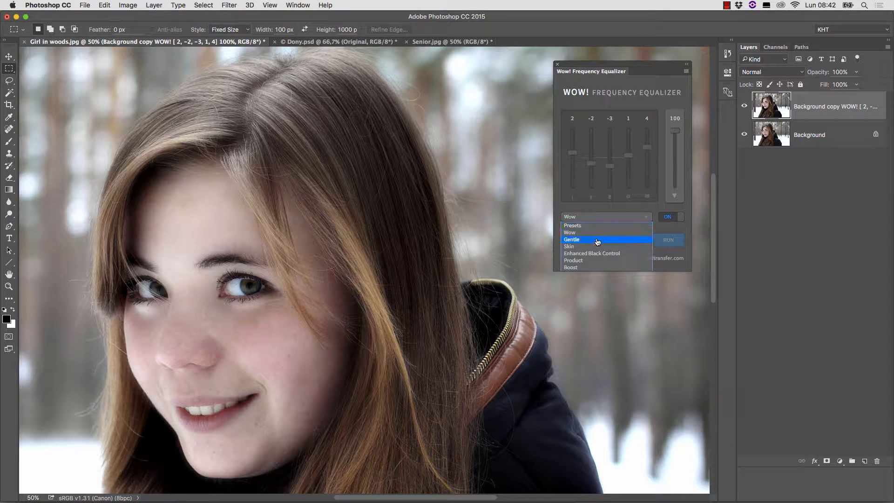
mouse_move(596, 247)
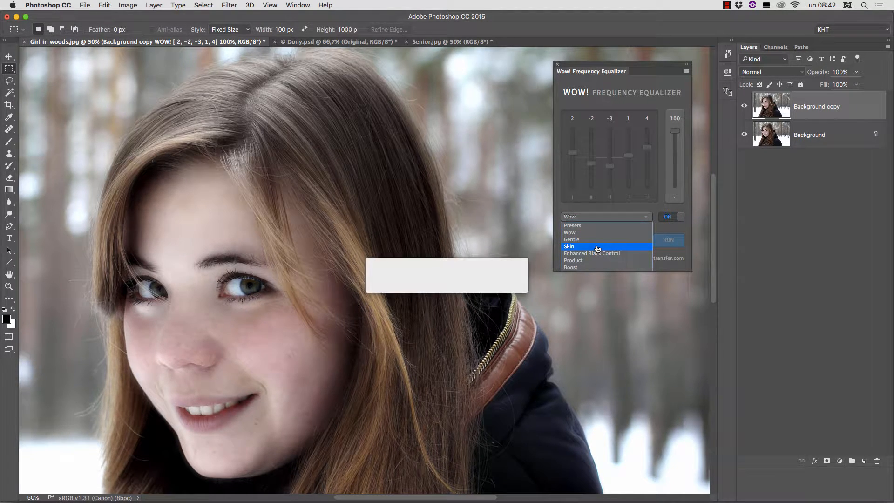
click(569, 247)
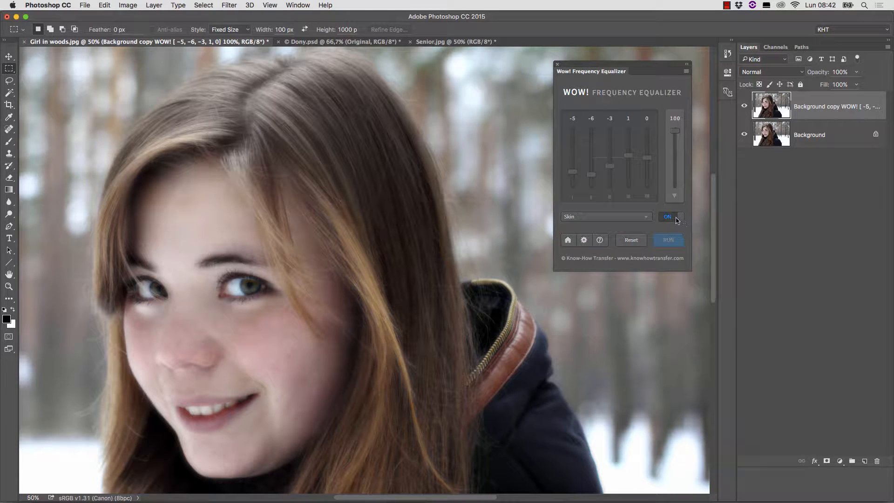
click(671, 216)
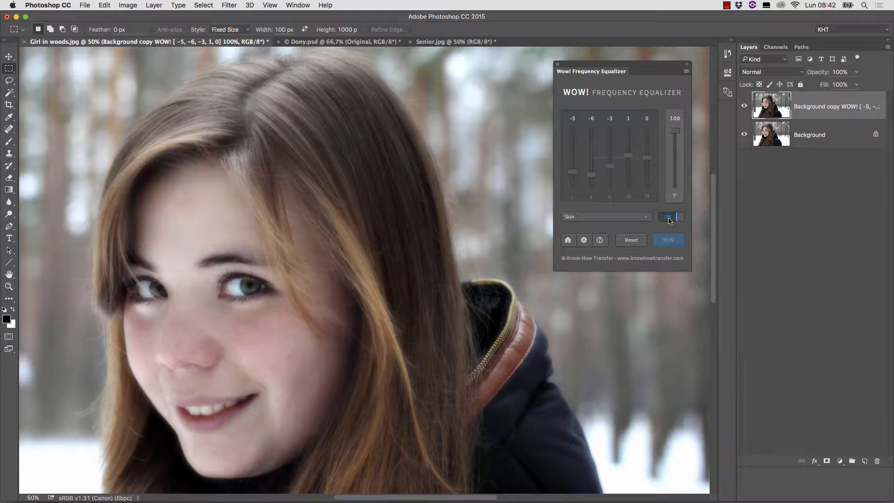
click(673, 216)
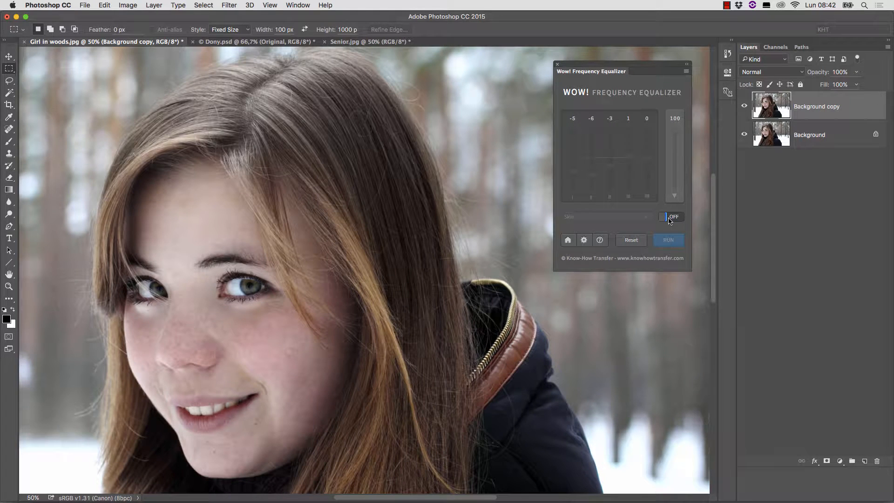
click(668, 240)
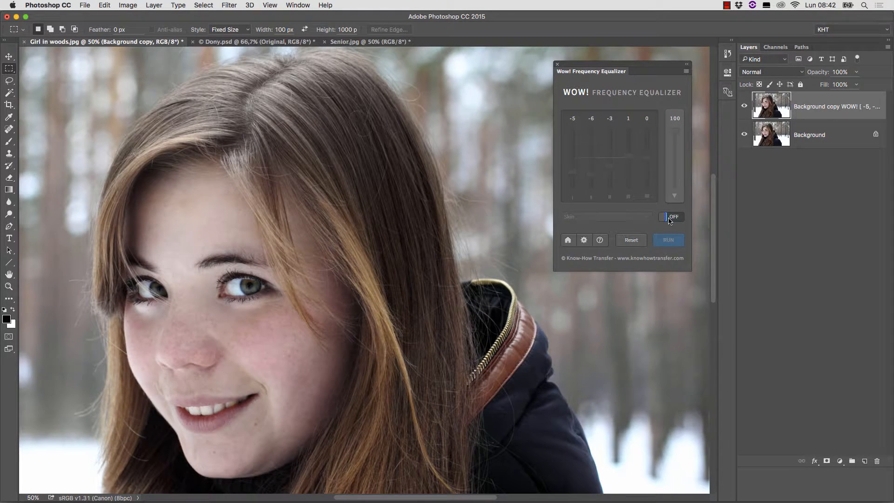
click(671, 216)
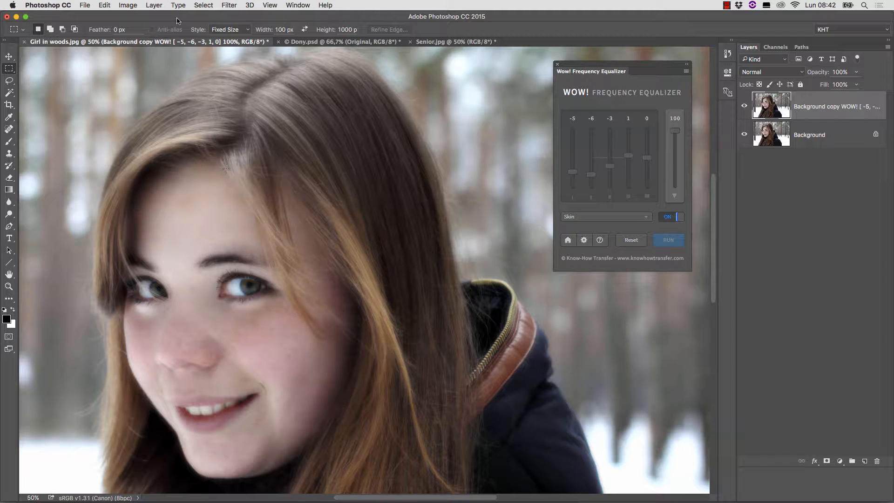
Start a Color Range selection targeting Skin Tones with face detection enabled
click(203, 5)
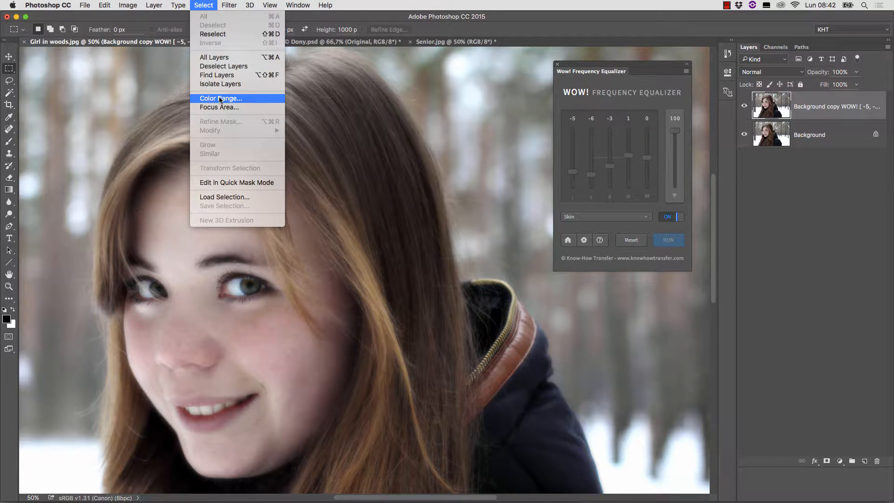
click(221, 99)
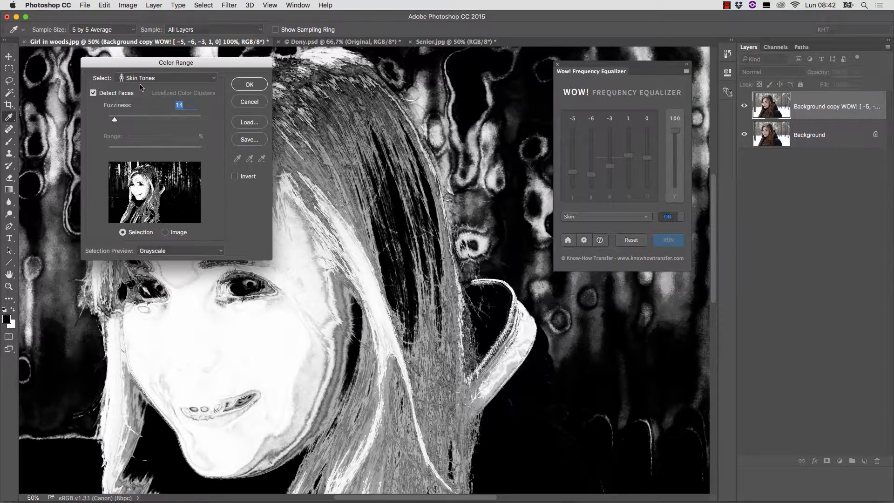
click(165, 79)
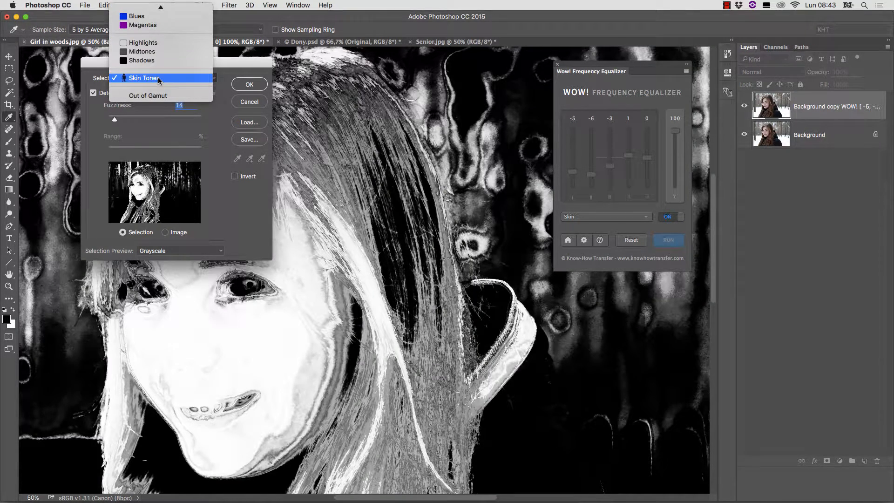
click(144, 78)
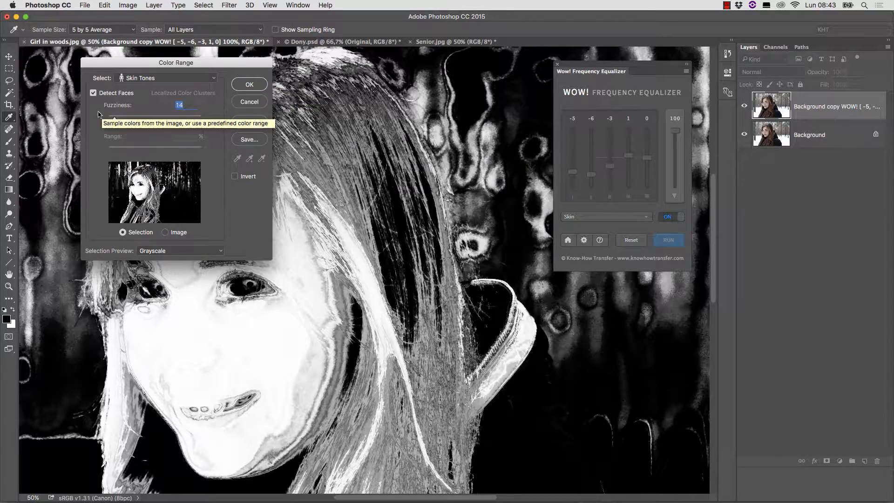
click(94, 93)
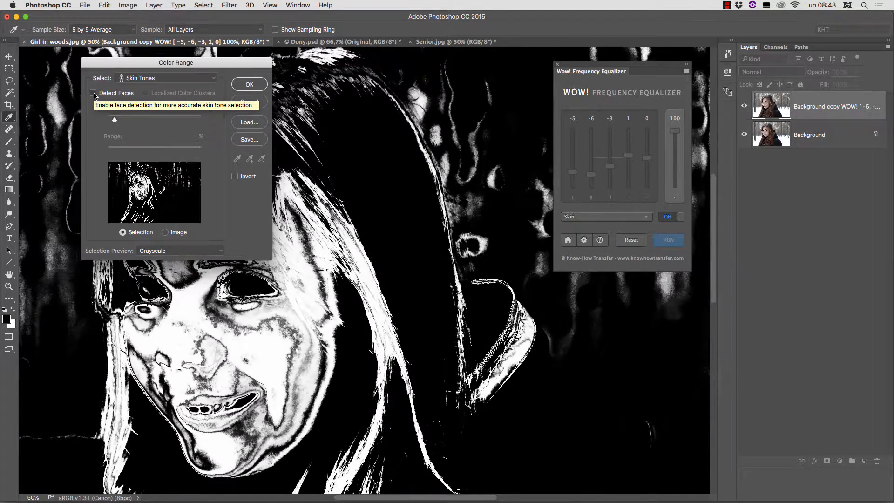
click(94, 93)
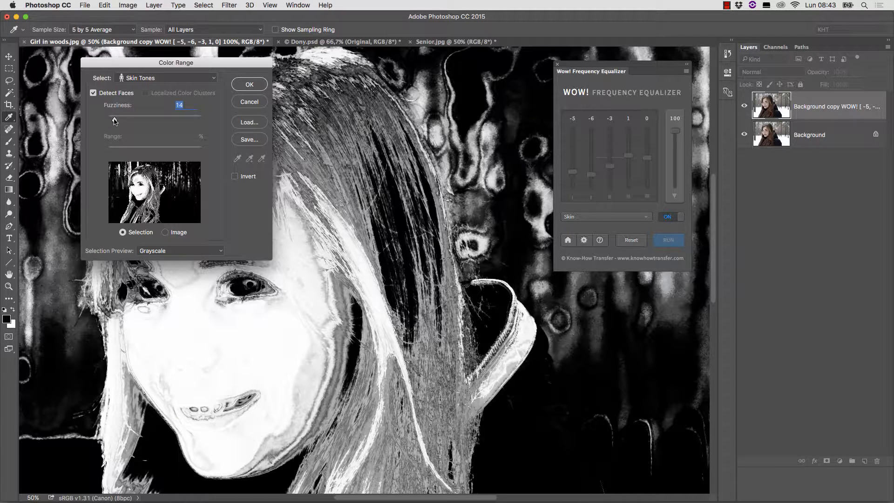
Tune the skin-tone selection's fuzziness down to 11
drag(114, 121, 139, 121)
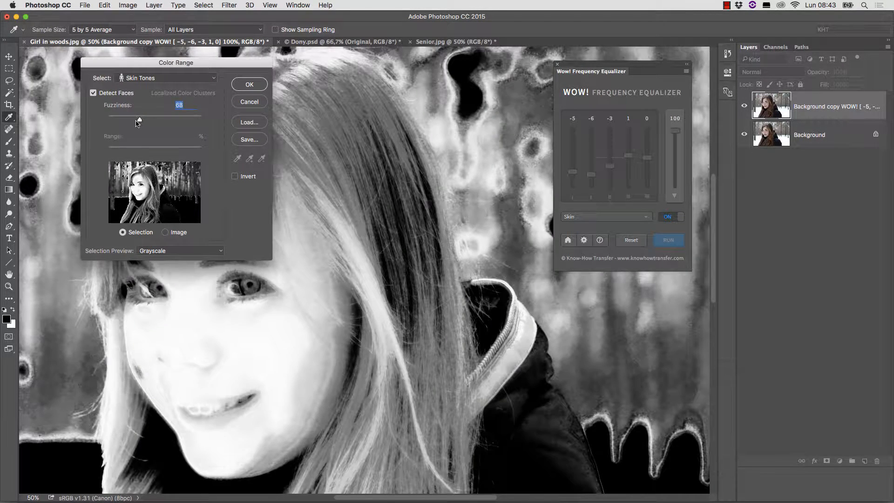
drag(139, 121, 119, 122)
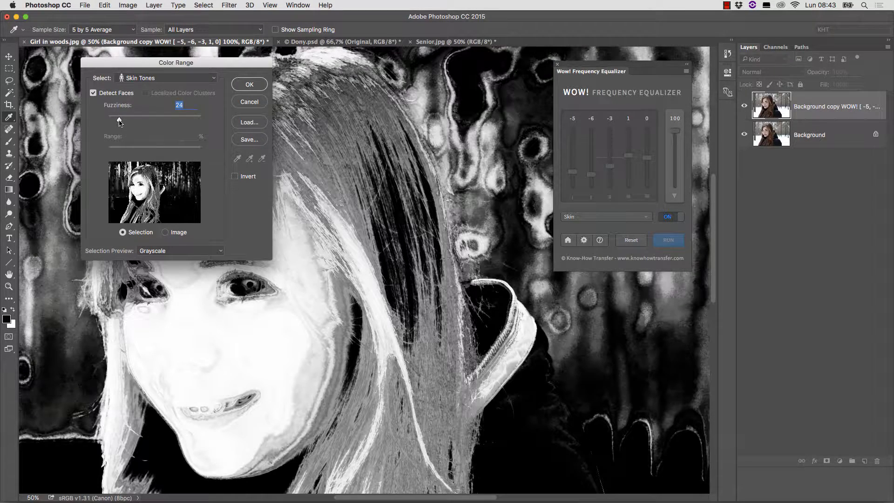
mouse_move(249, 371)
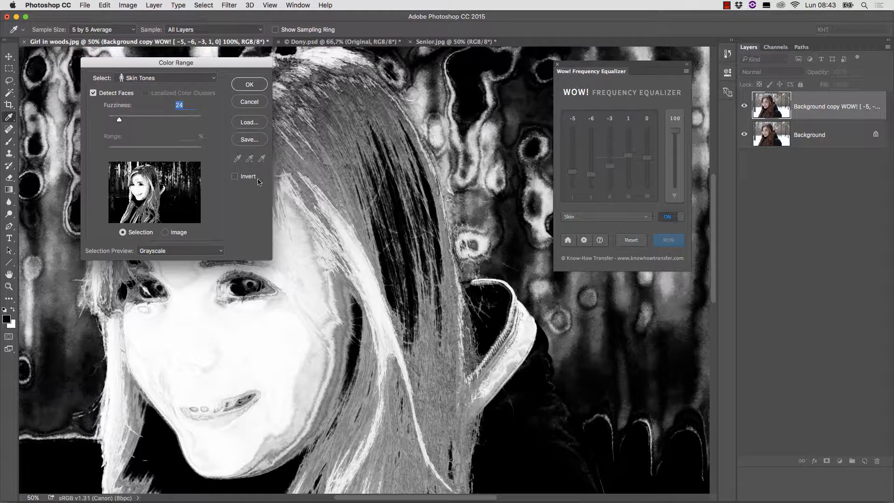
drag(119, 119, 113, 119)
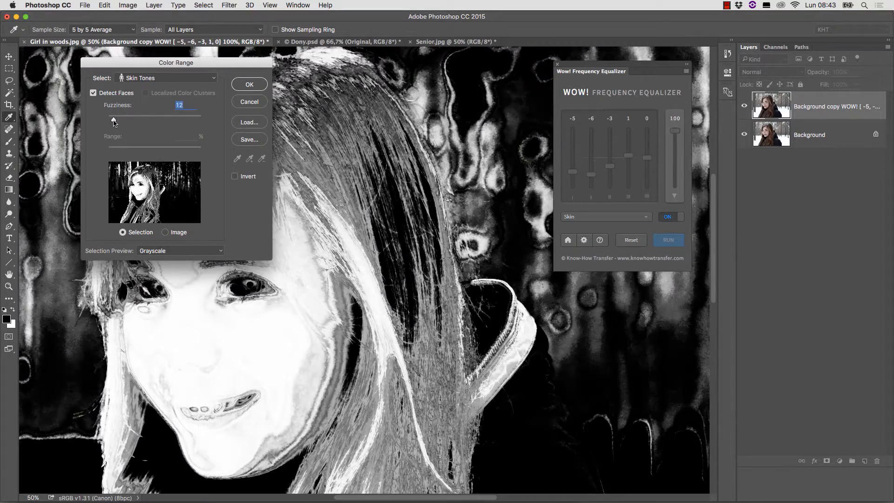
drag(116, 123, 113, 123)
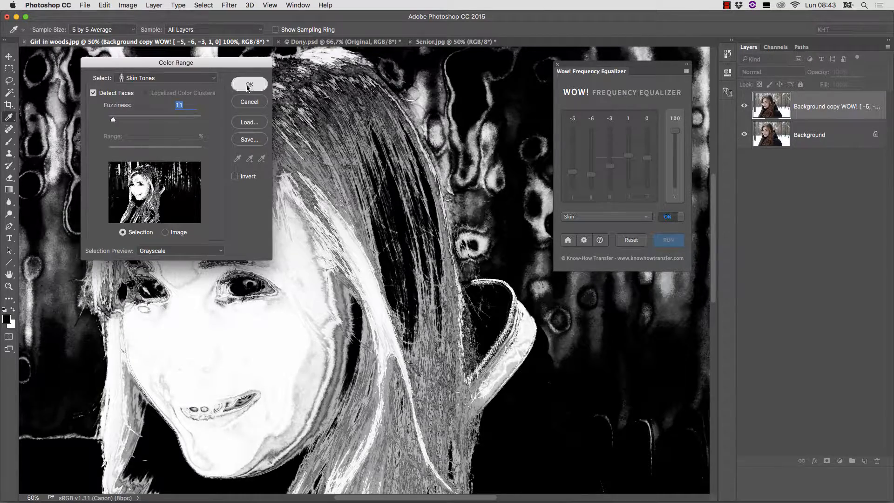
Accept the skin selection, turn it into a layer mask on the retouched layer, and compare with the original
click(249, 85)
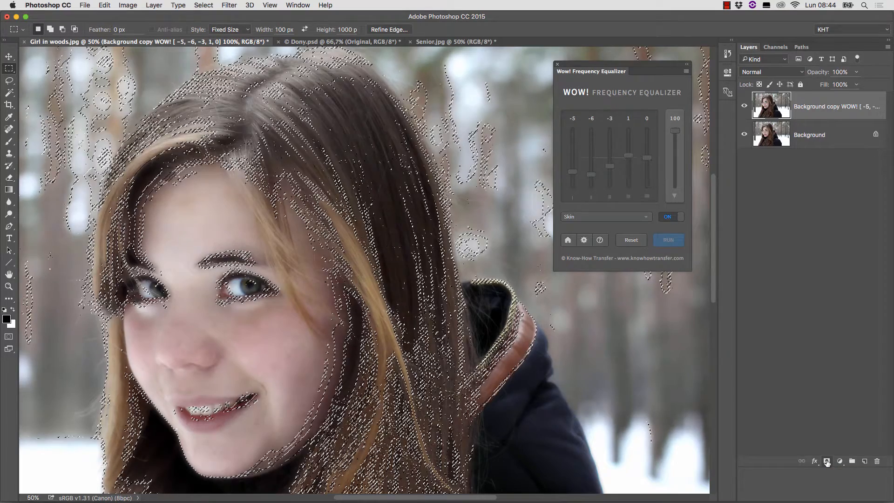
click(826, 460)
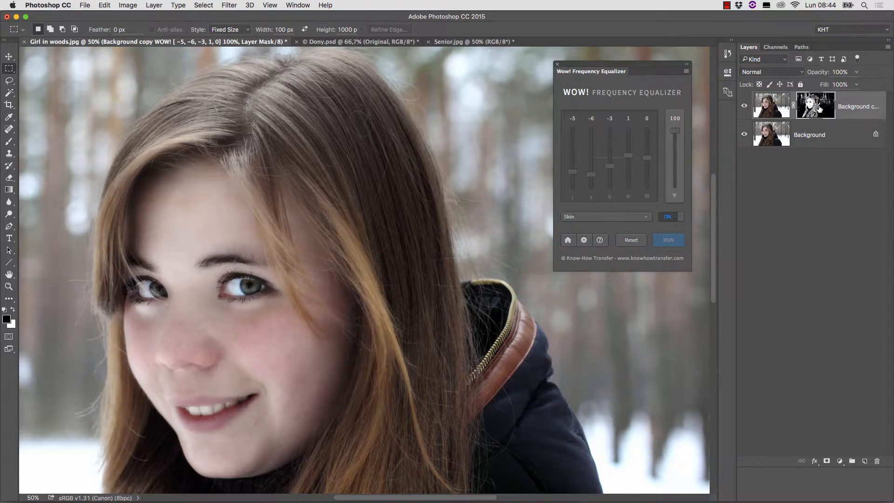
click(668, 240)
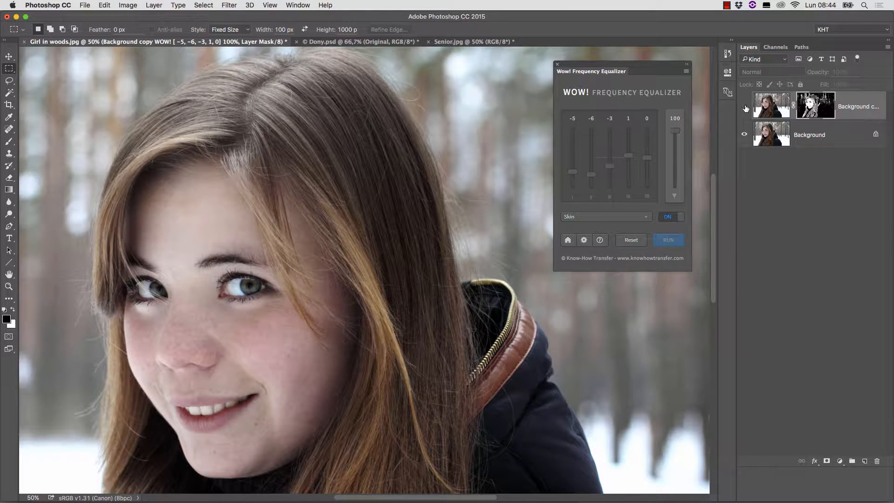
click(744, 107)
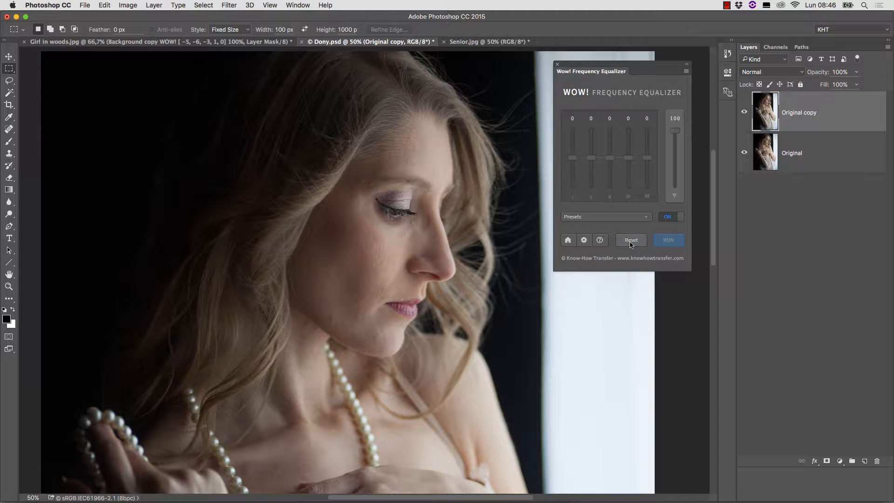
Apply the Skin preset to the Dony copy layer, briefly trying Wow before settling on Skin
click(604, 216)
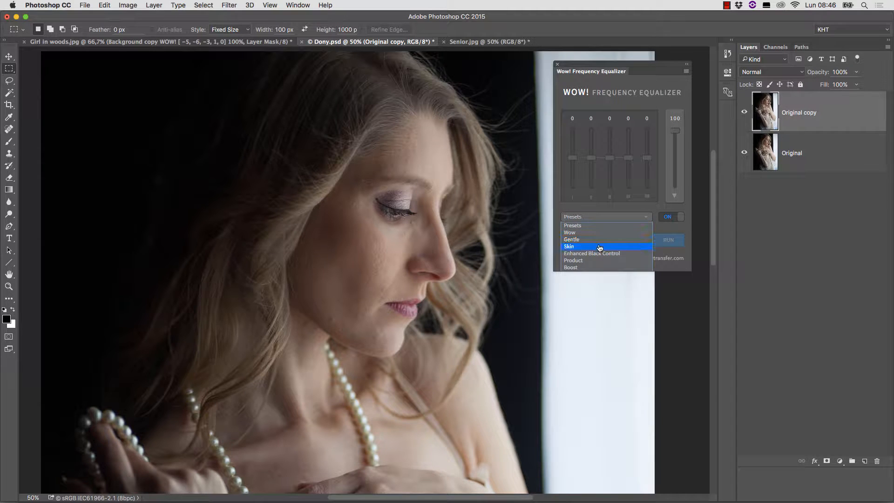
click(569, 246)
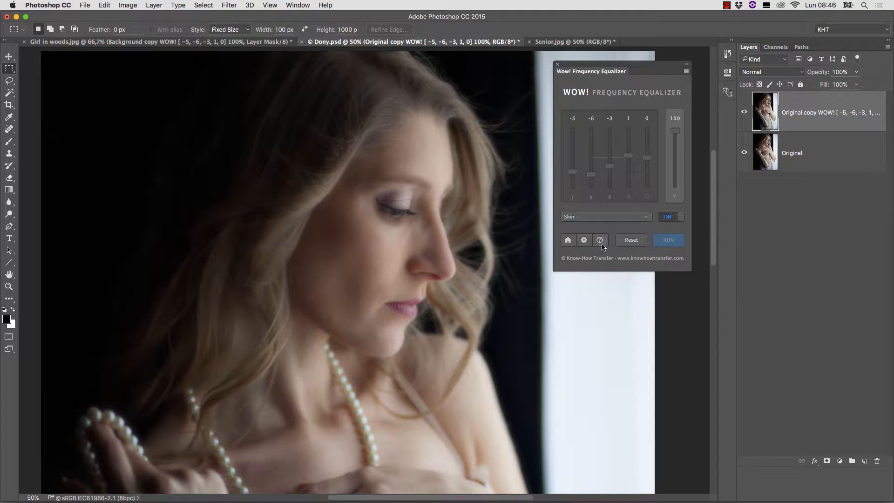
click(604, 216)
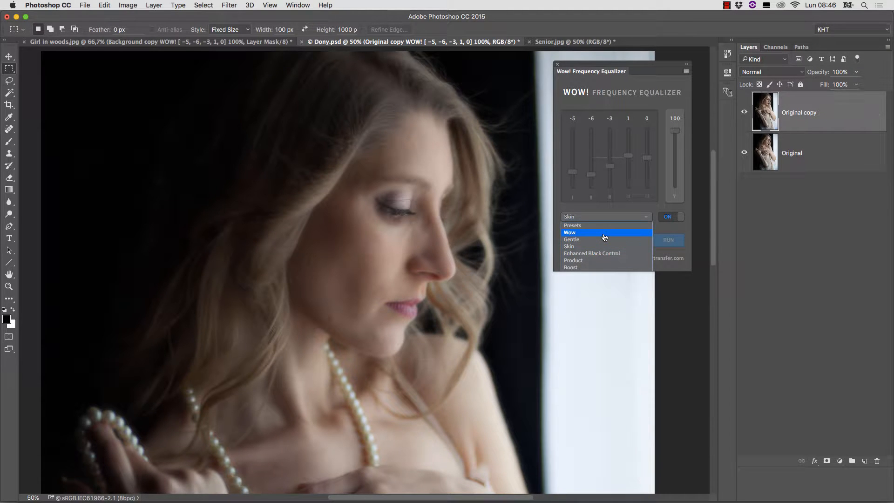
click(570, 233)
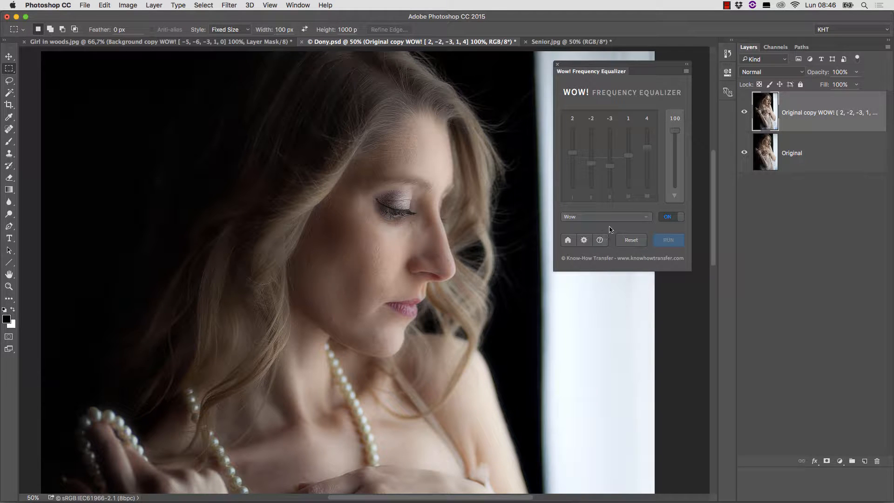
click(605, 217)
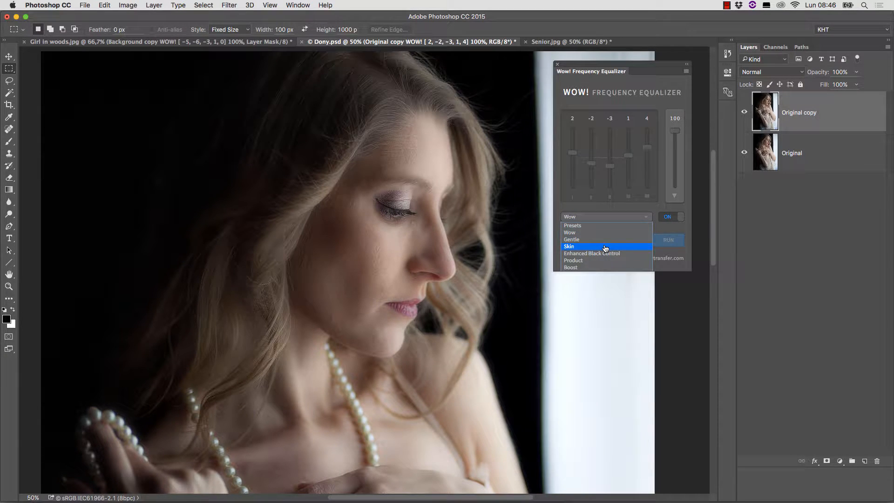
click(570, 246)
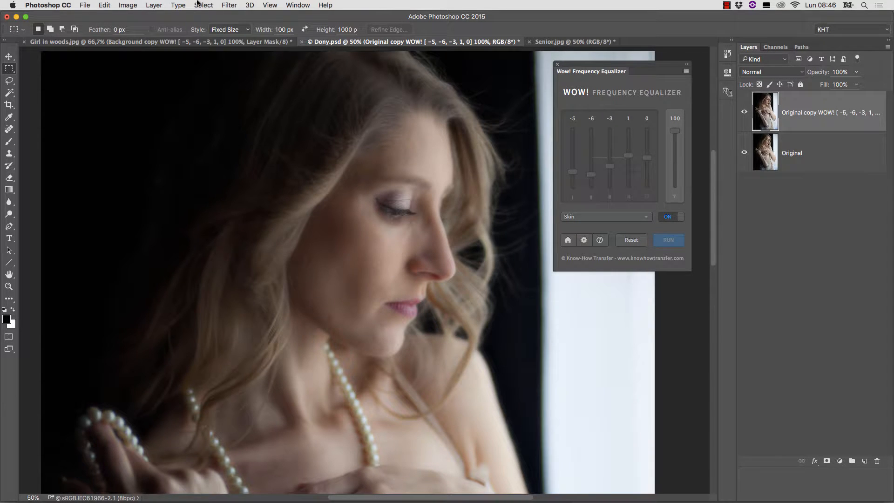
Make a Color Range skin-tone selection at fuzziness 27 and accept it
click(204, 5)
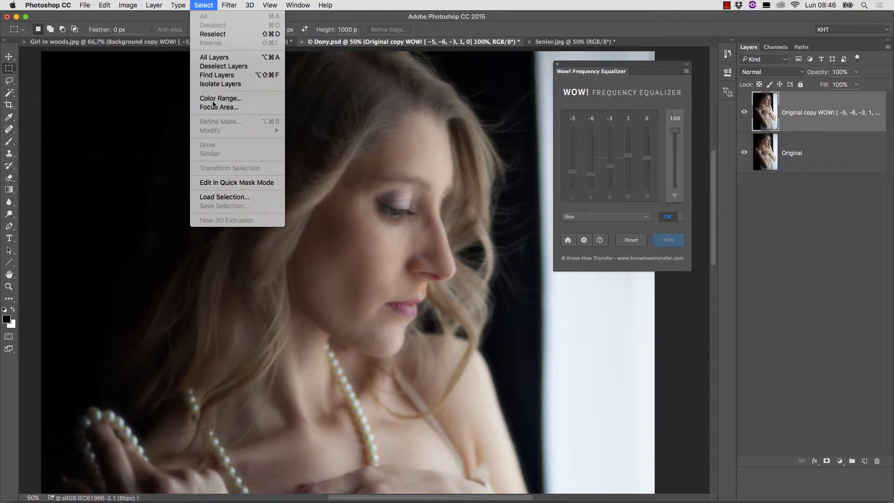
click(220, 99)
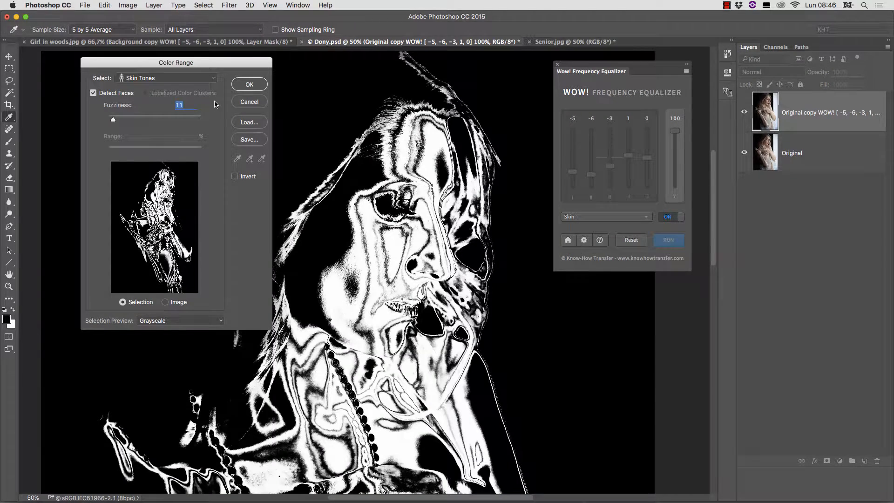
drag(113, 120, 120, 119)
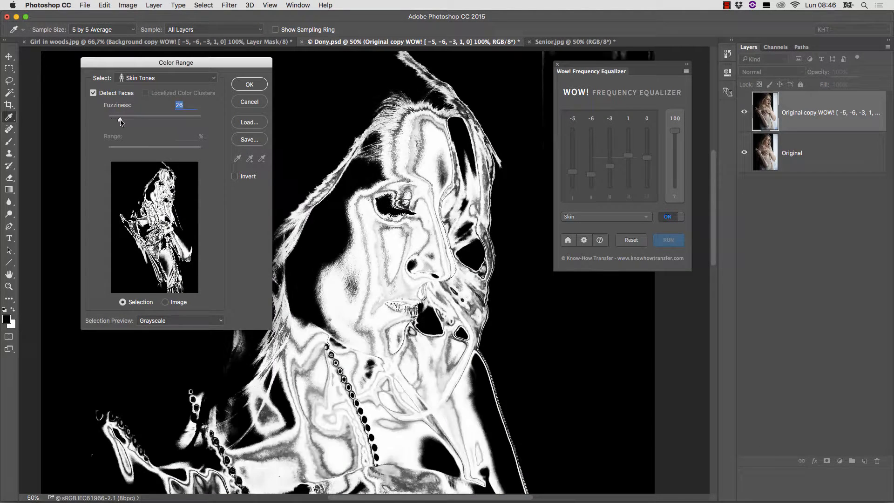
drag(119, 120, 123, 120)
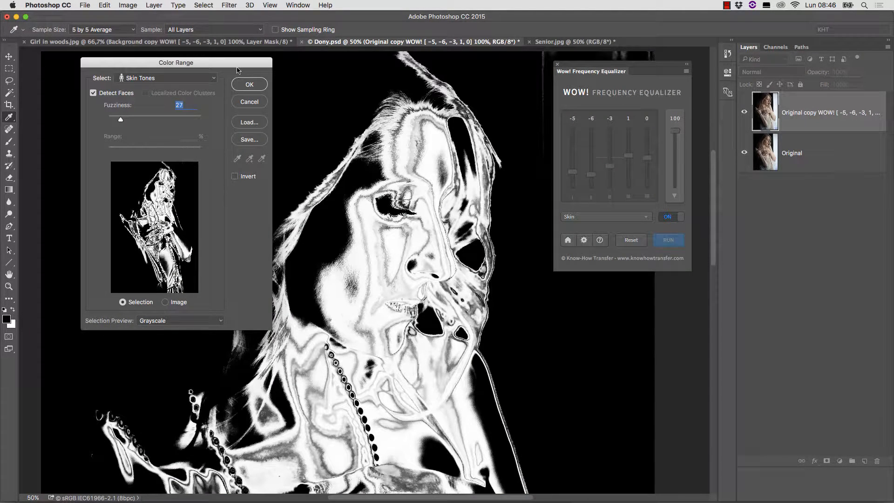
click(249, 84)
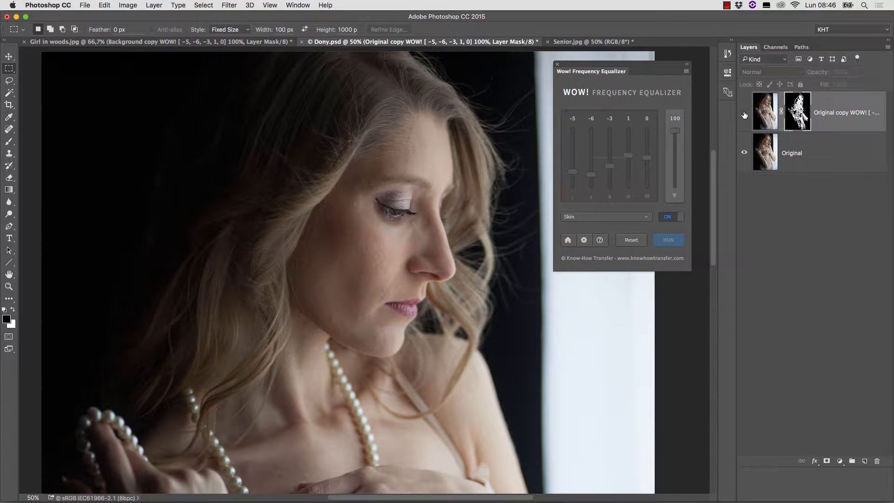
Compare the masked layer with the original, then stamp the visible layers into a new merged Layer 1
click(744, 112)
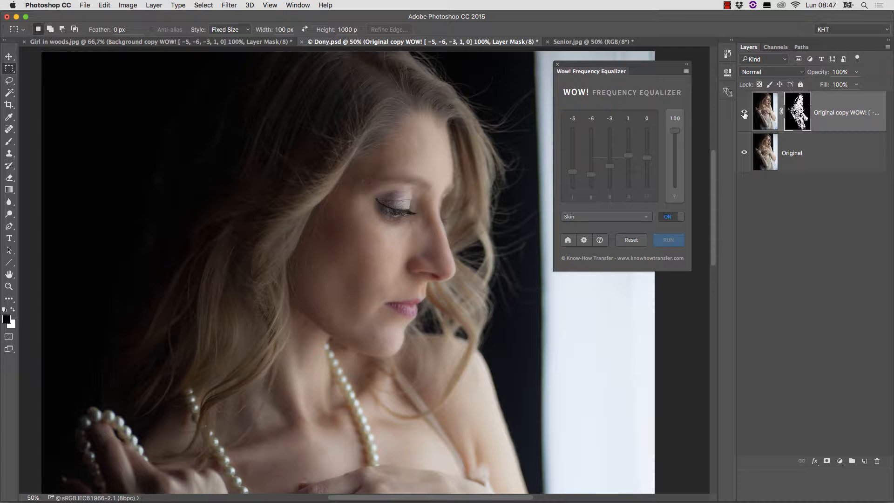
click(153, 5)
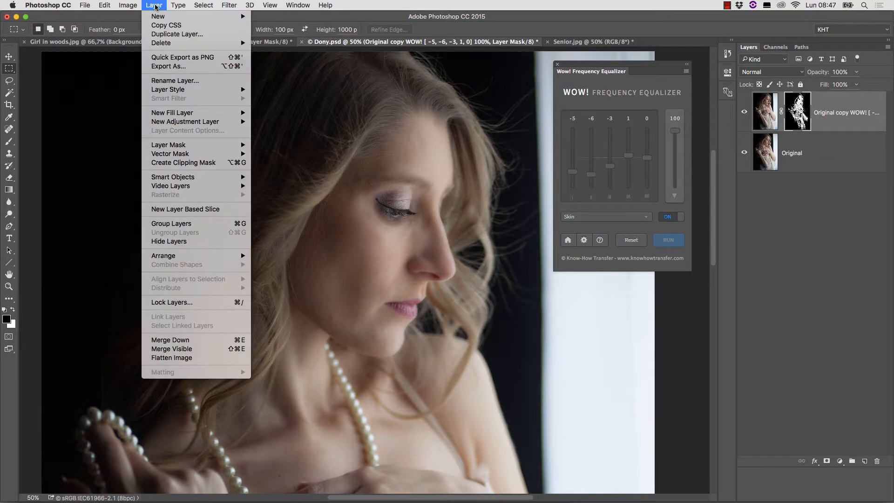
mouse_move(171, 348)
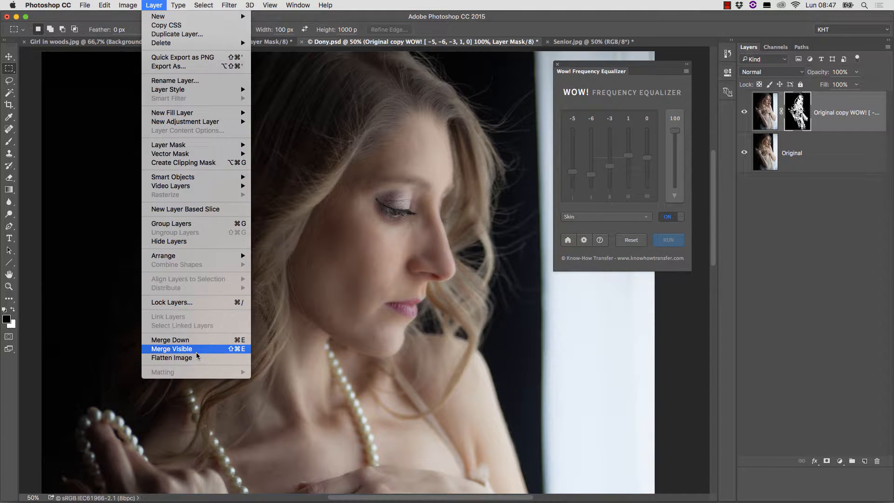
click(172, 349)
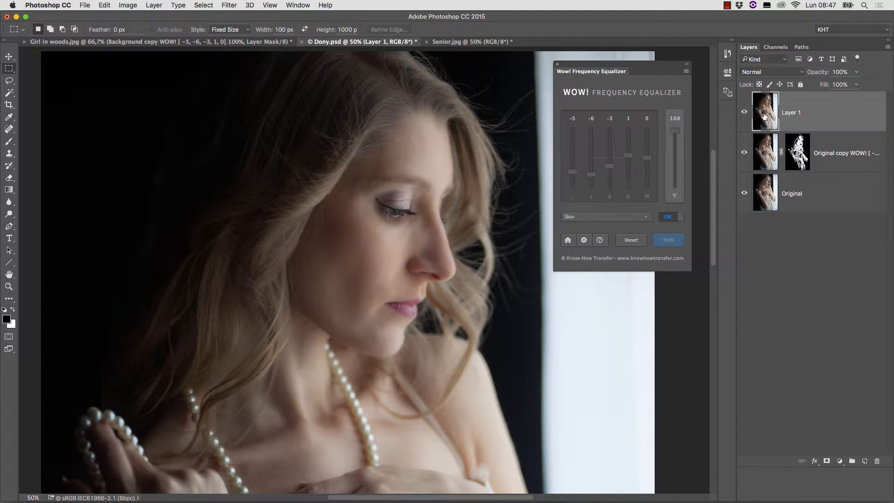
Load the Wow preset on Layer 1 and raise its first frequency band to 10 with the effect toggled
click(604, 216)
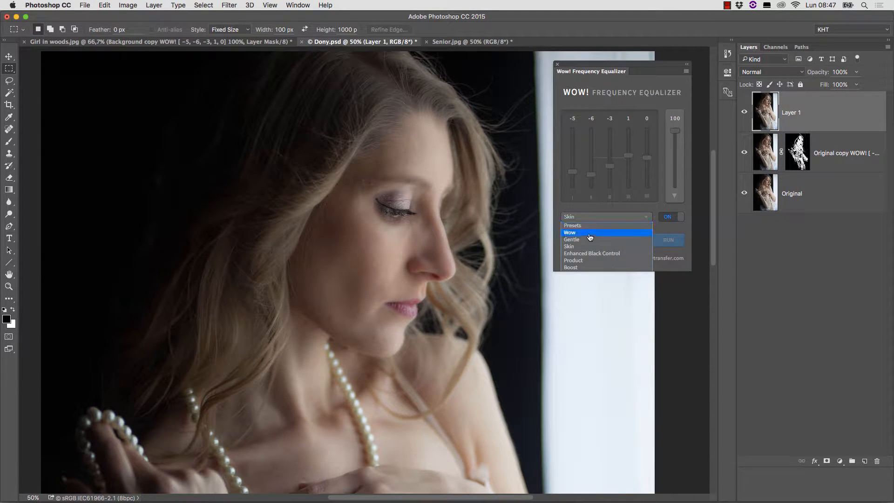
click(569, 232)
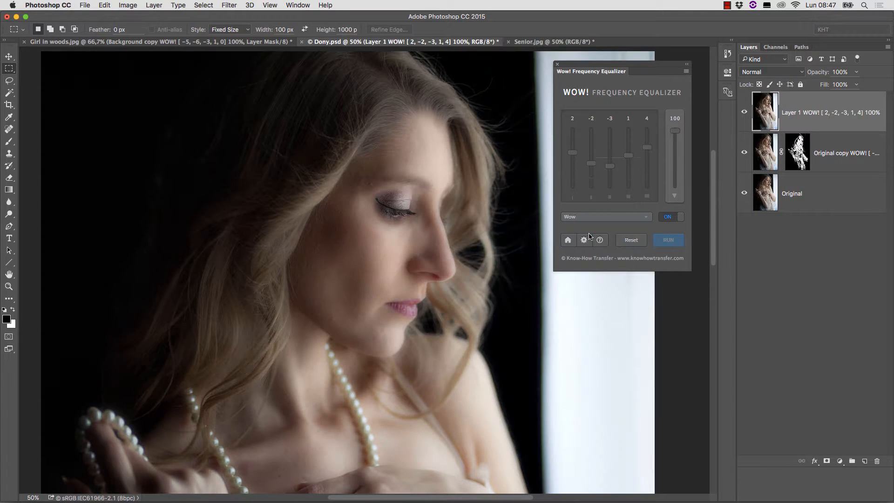
click(667, 216)
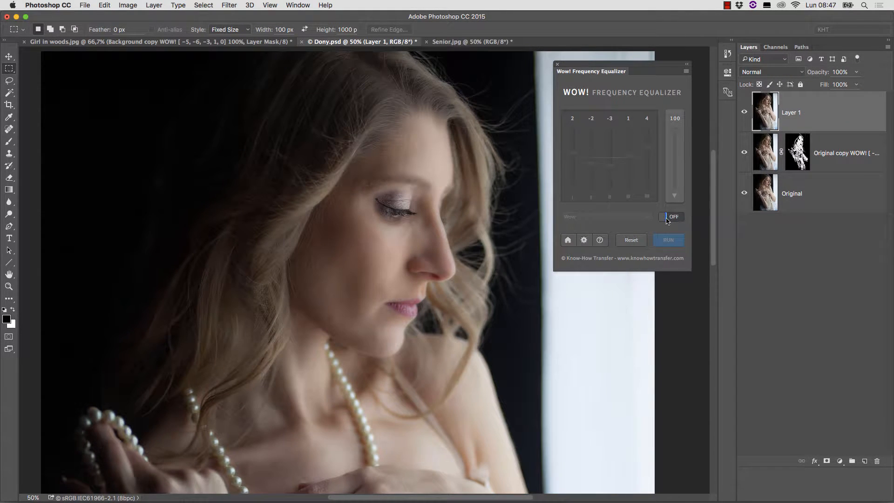
click(672, 217)
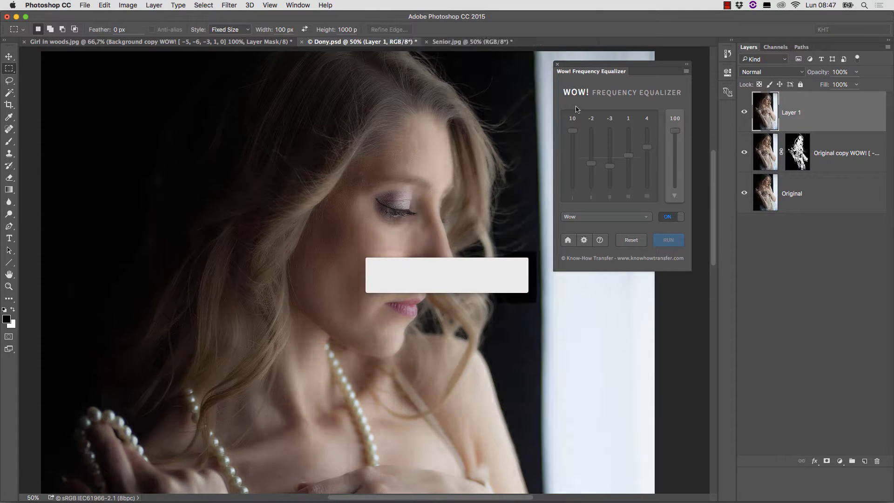
Run the strengthened equalizer settings on Dony's Layer 1 and compare before and after
click(668, 240)
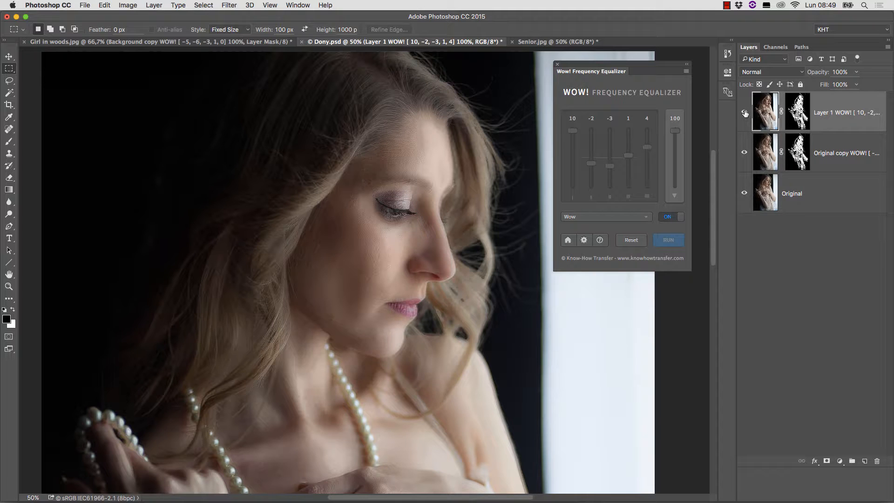
click(556, 41)
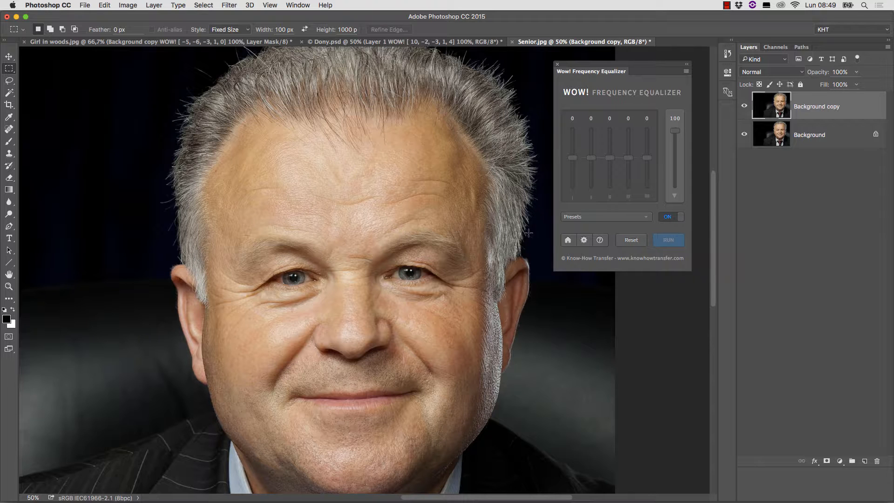
Apply the Enhanced Black Control preset to the senior portrait's copy and toggle it to compare
click(604, 216)
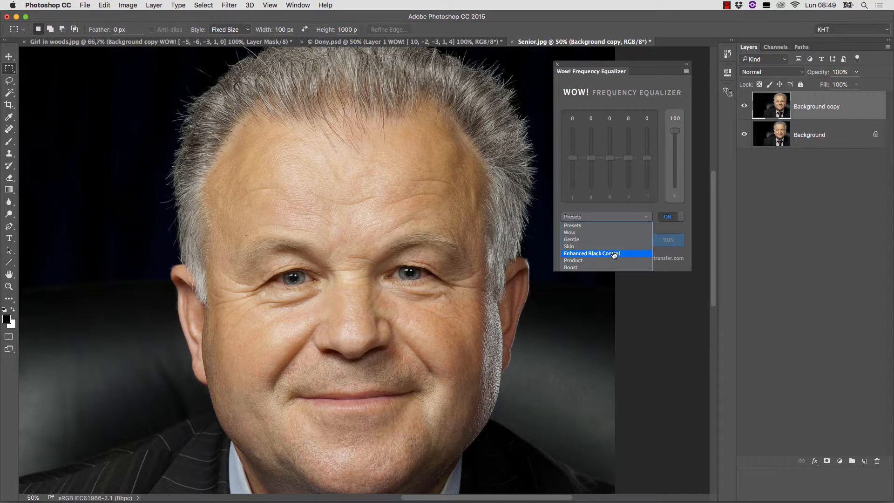
click(591, 254)
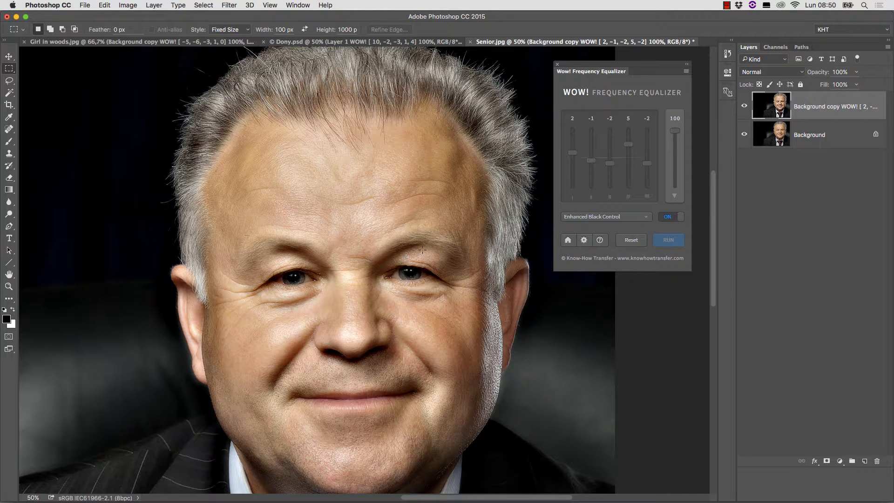
click(672, 216)
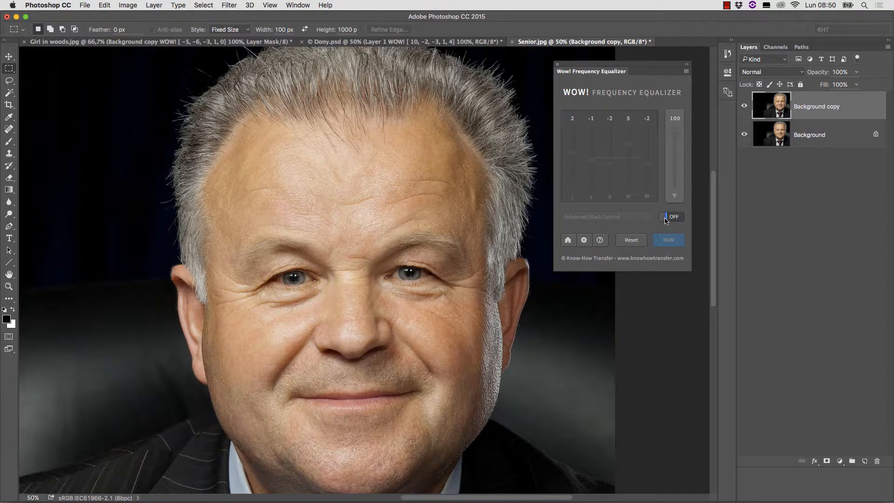
click(672, 217)
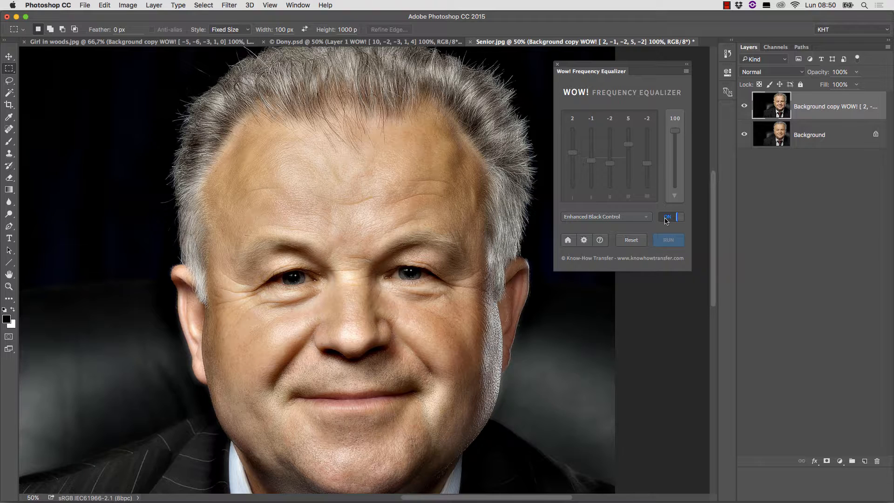
click(671, 216)
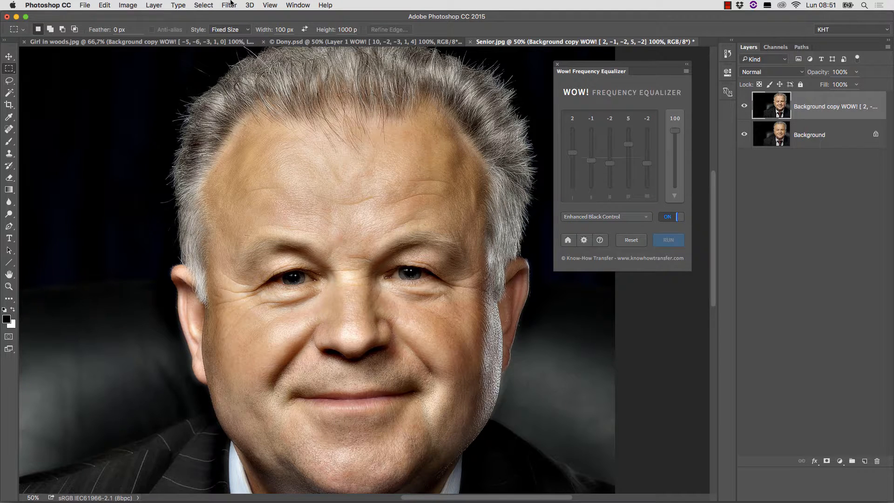
Add a Mask Equalizer luminosity mask via Window > Extensions and view the composite instead of the mask
click(297, 6)
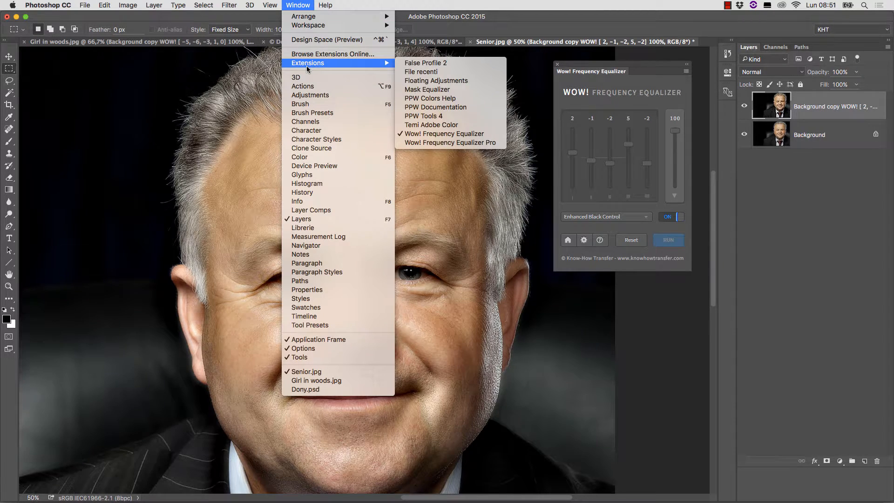
mouse_move(427, 89)
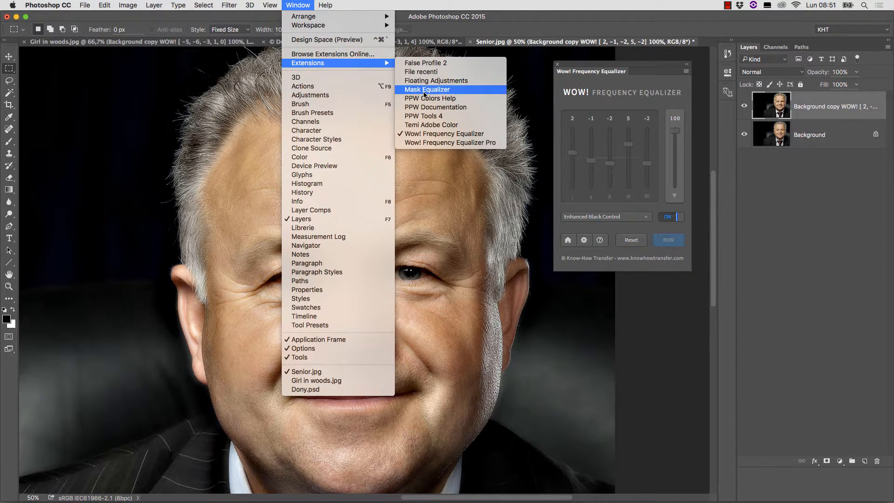
click(427, 89)
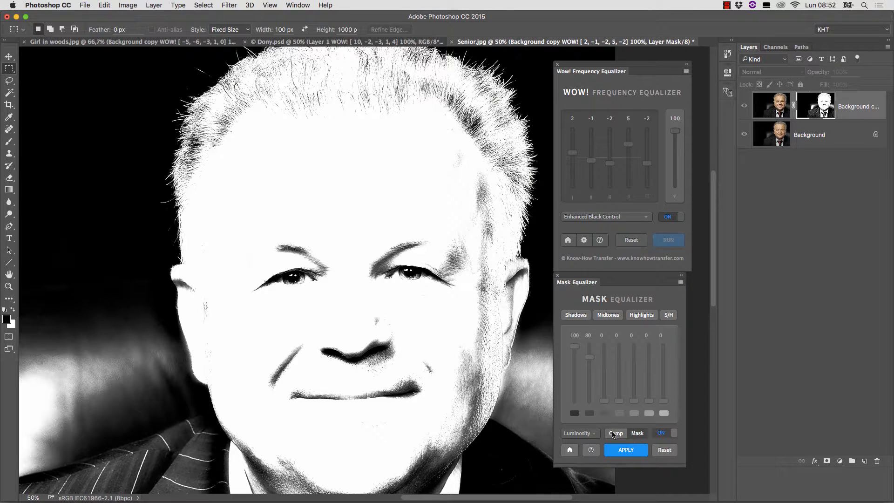
click(616, 433)
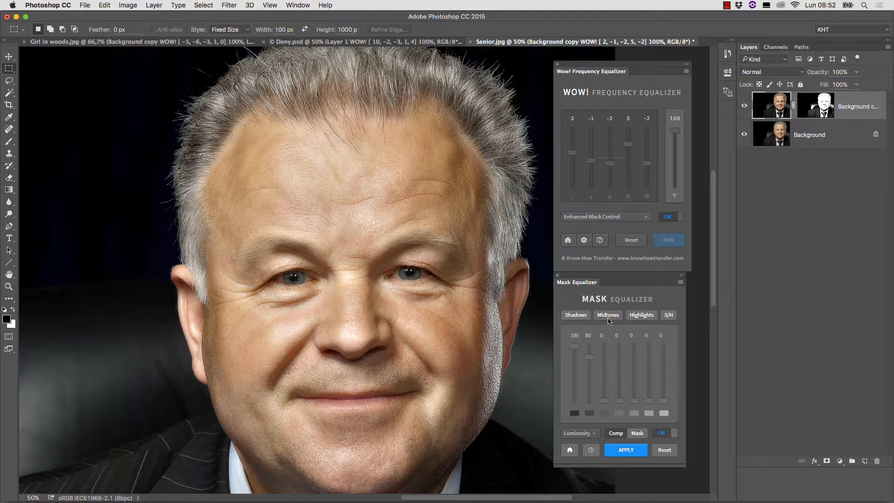
mouse_move(617, 336)
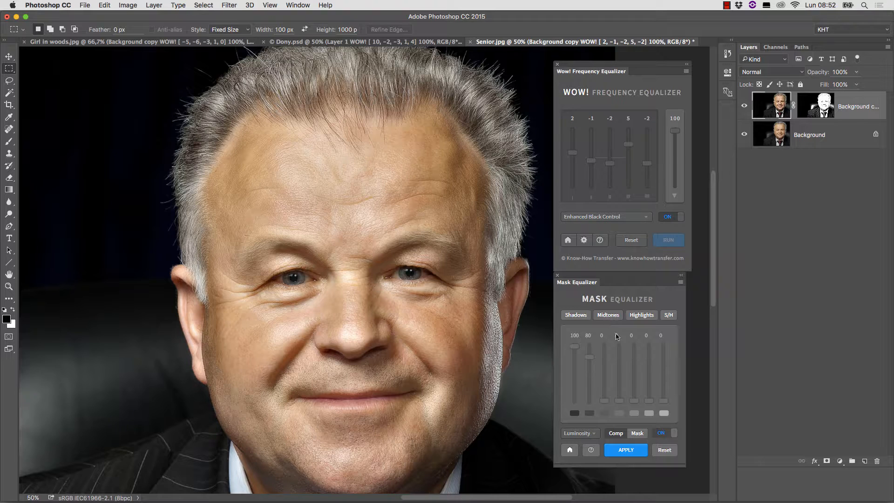
Target the Senior portrait's mask to midtones and compare with the mask disabled and re-enabled
click(667, 432)
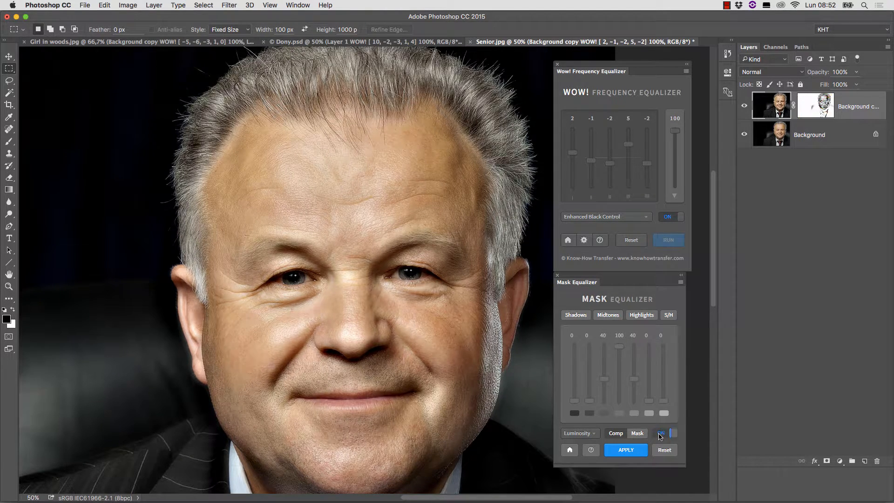
click(663, 433)
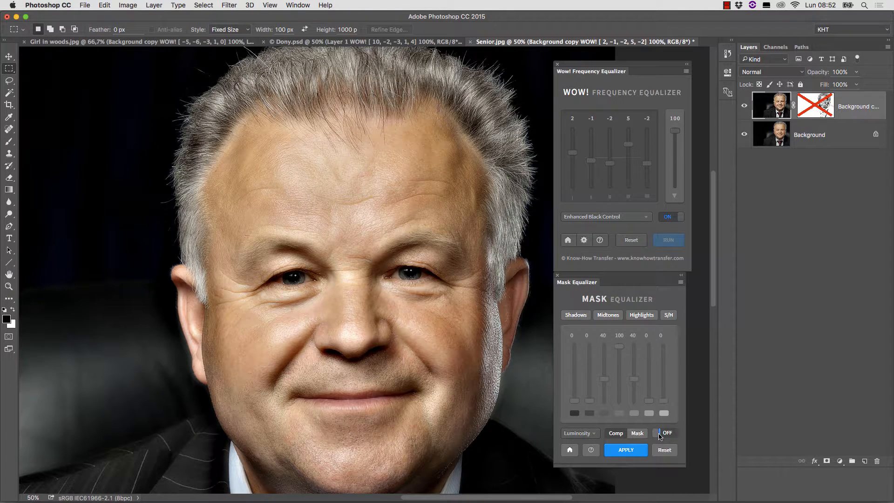
click(666, 433)
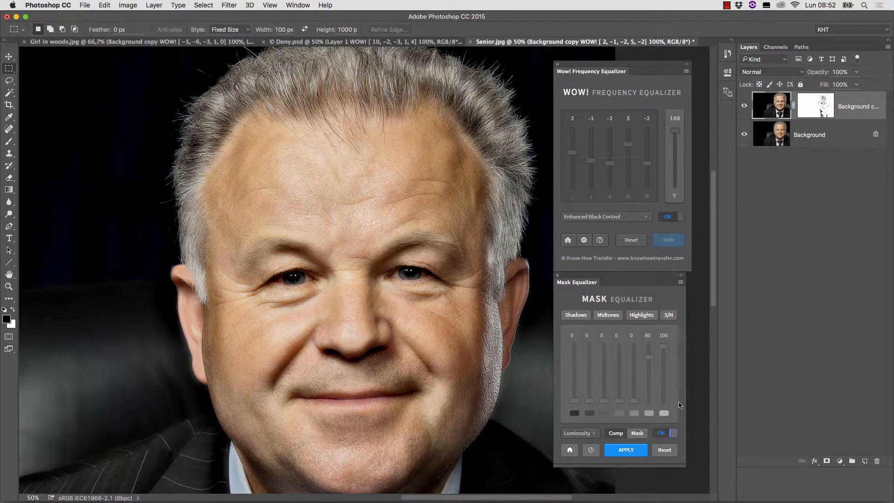
Try Highlights and Shadows targets, then settle on combined shadows and highlights (S/H)
click(669, 315)
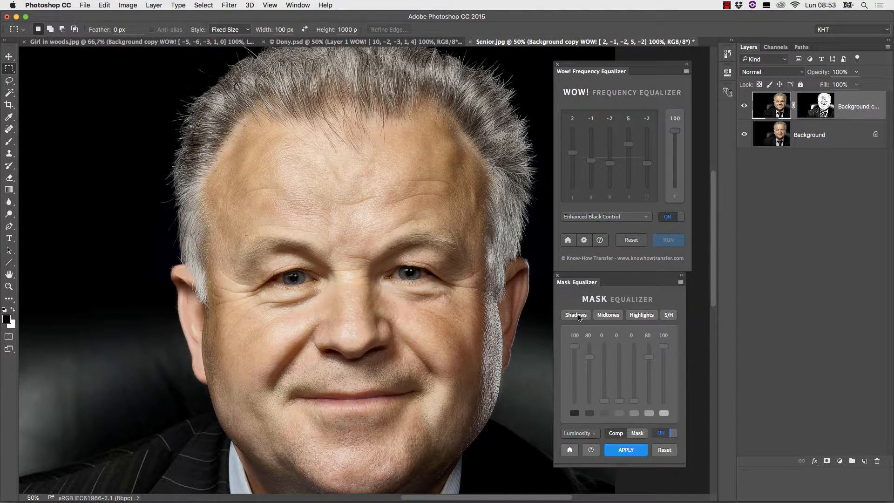
click(641, 315)
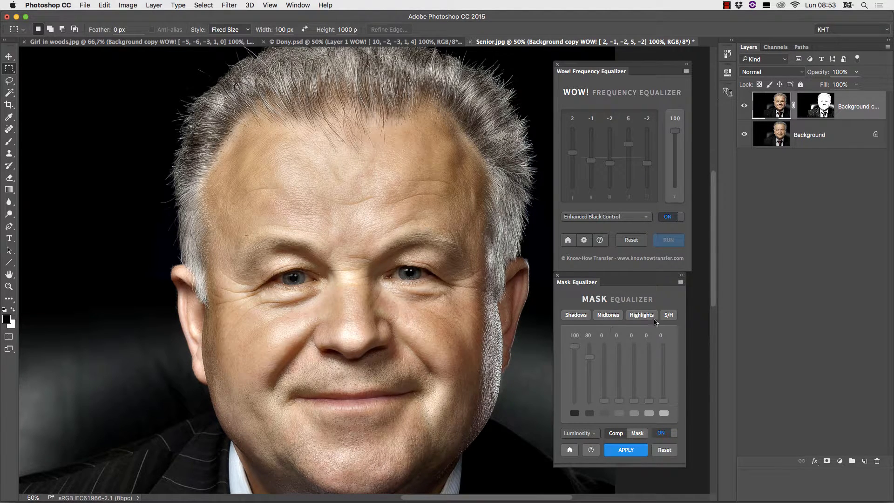
click(667, 315)
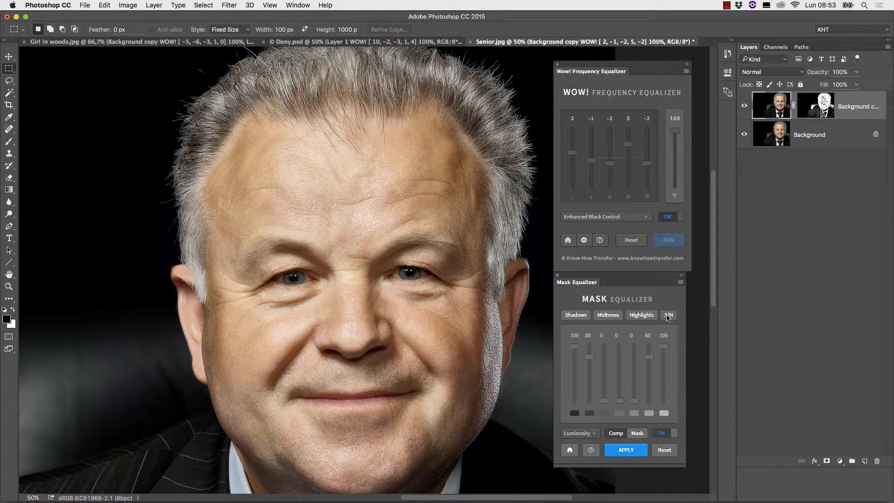